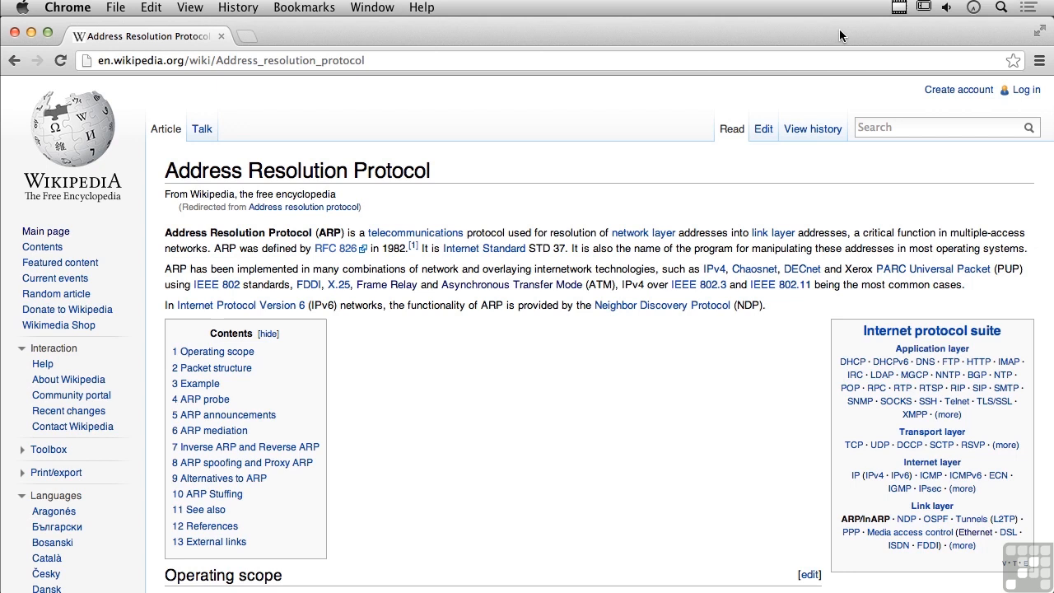
mouse_move(680, 155)
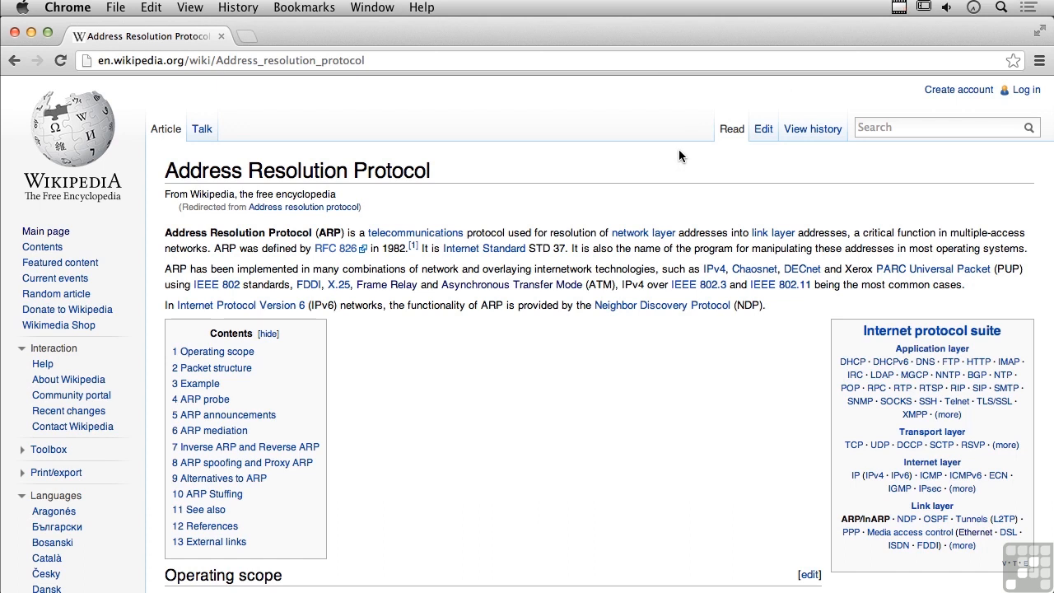
mouse_move(659, 310)
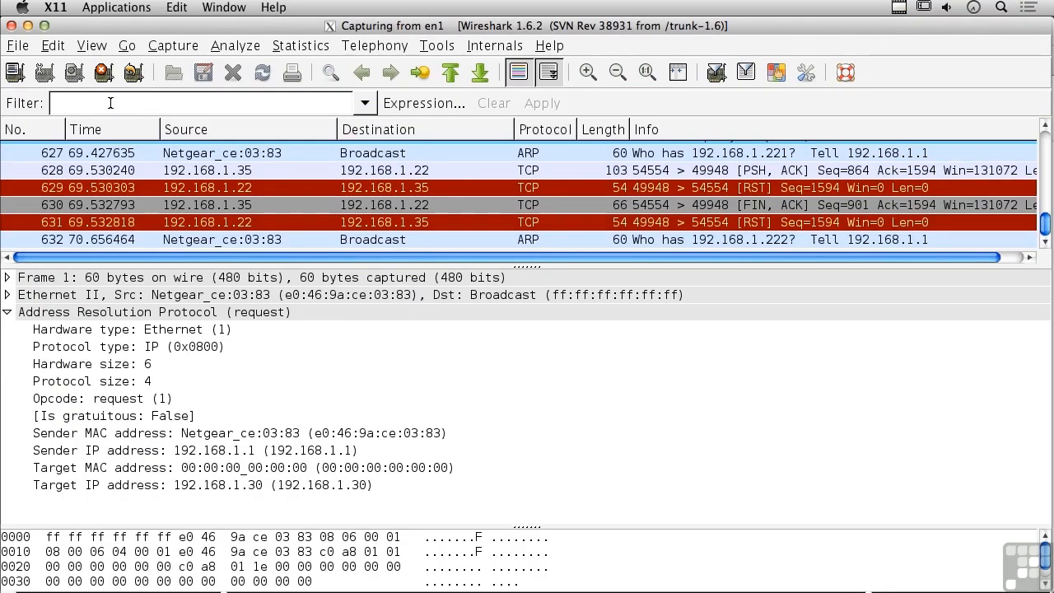
mouse_move(102, 73)
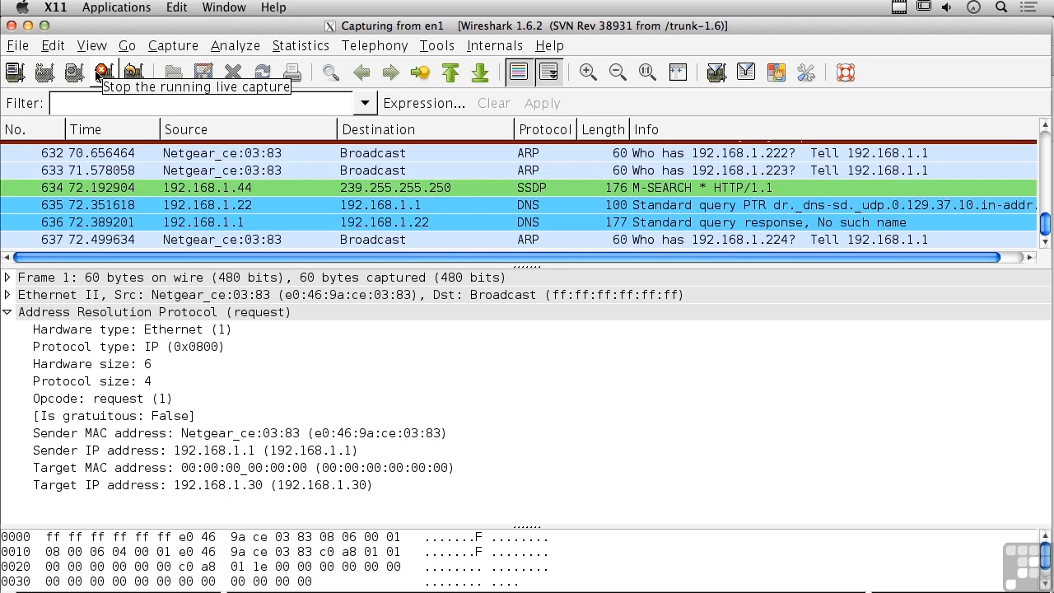
Stop the live capture and apply the 'arp' display filter to list only ARP packets
left_click(102, 72)
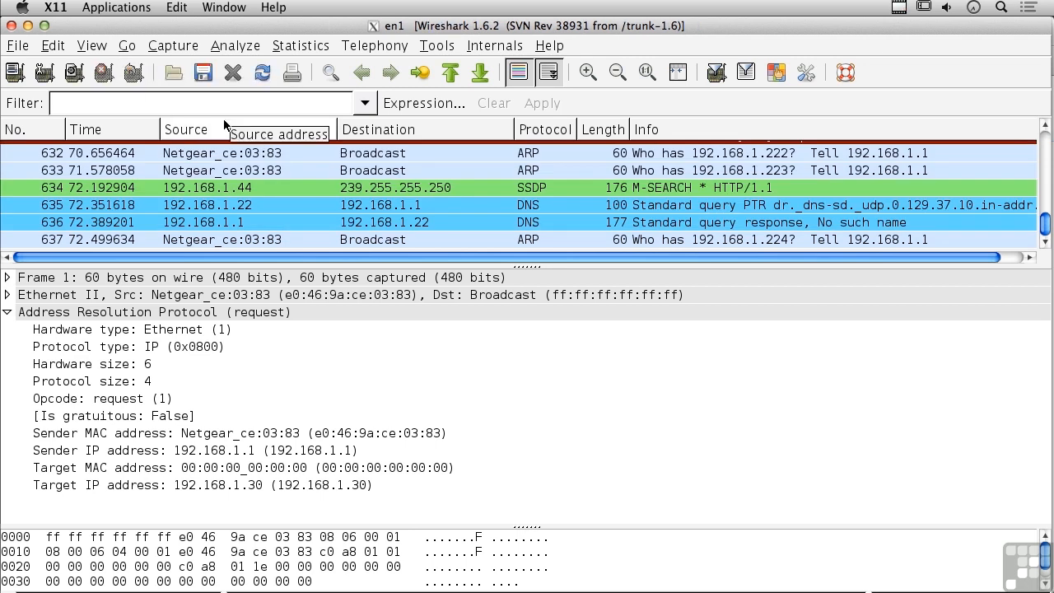
type("arp")
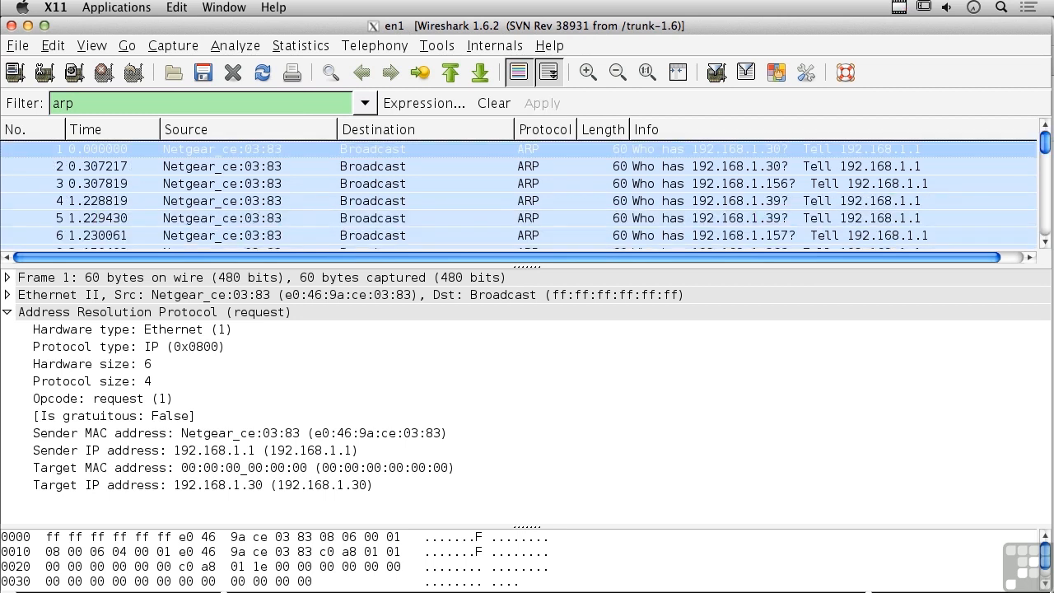
mouse_move(560, 191)
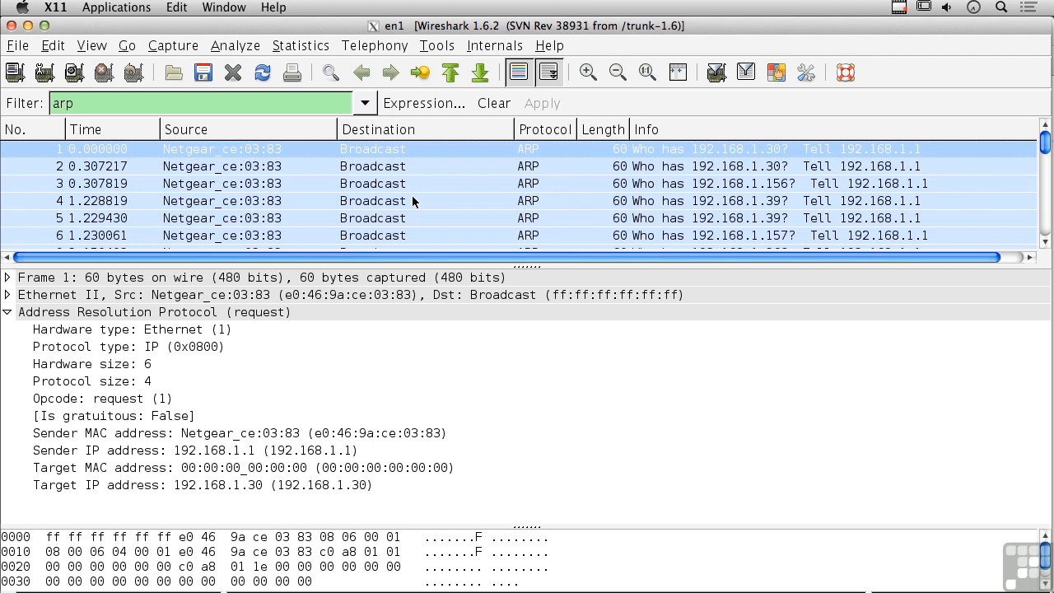
mouse_move(234, 354)
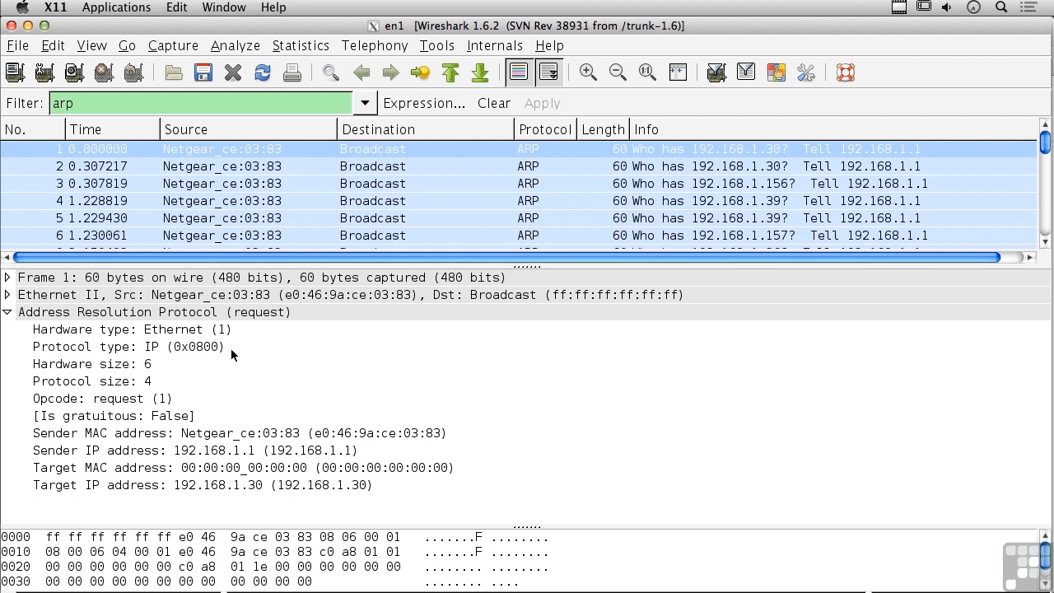
mouse_move(266, 312)
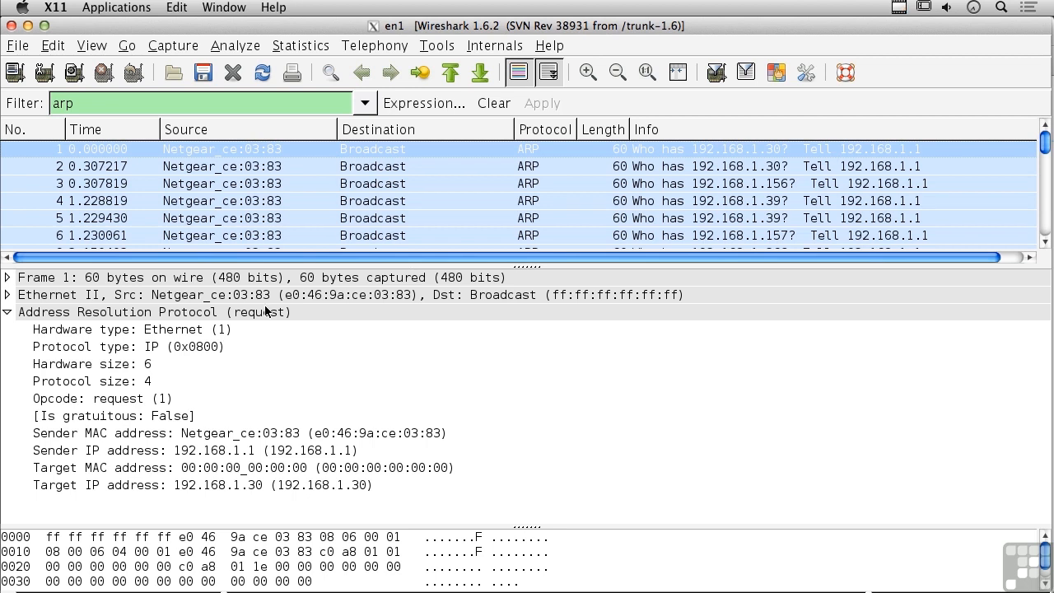
mouse_move(381, 304)
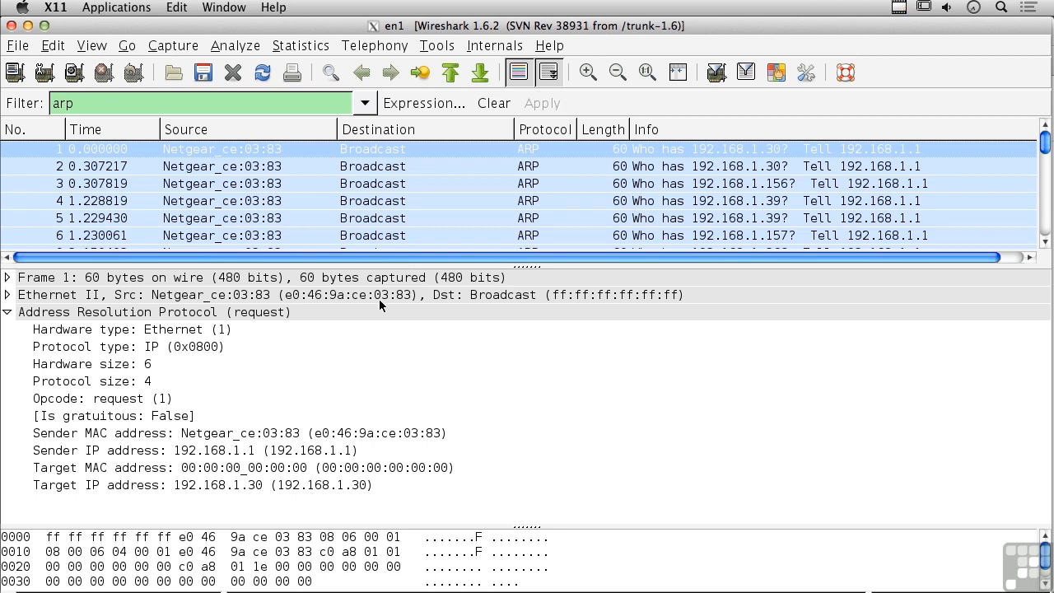
mouse_move(145, 296)
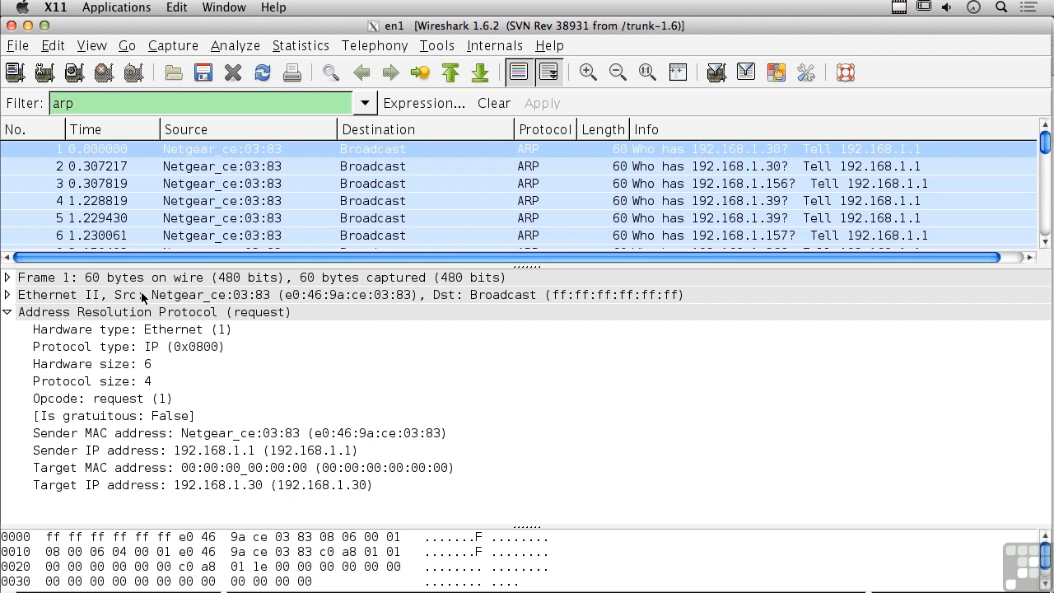
Select the Address Resolution Protocol (request) line of frame 1 to highlight its hex bytes
left_click(165, 295)
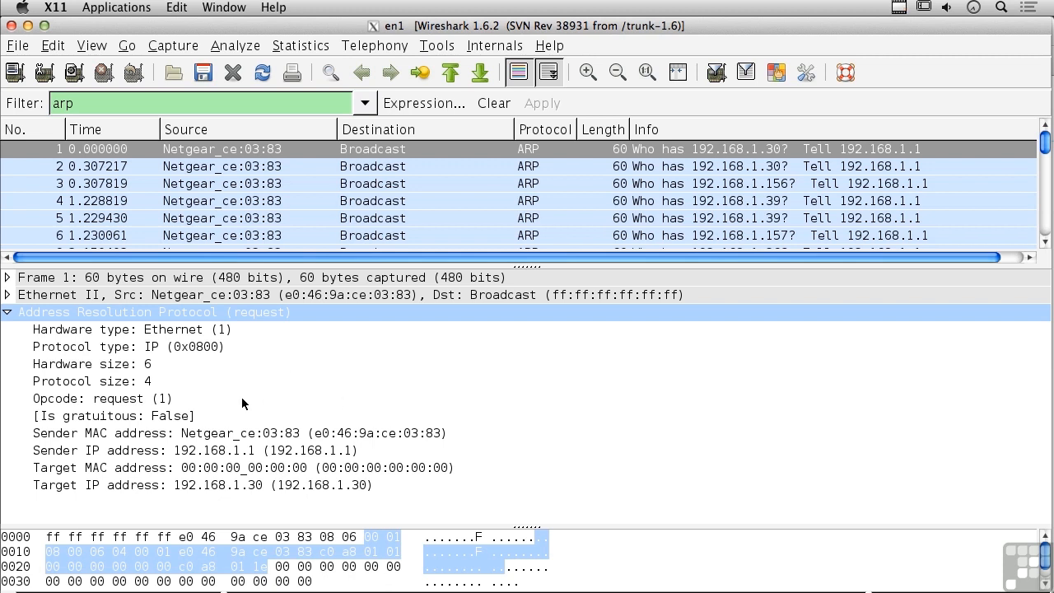
mouse_move(579, 211)
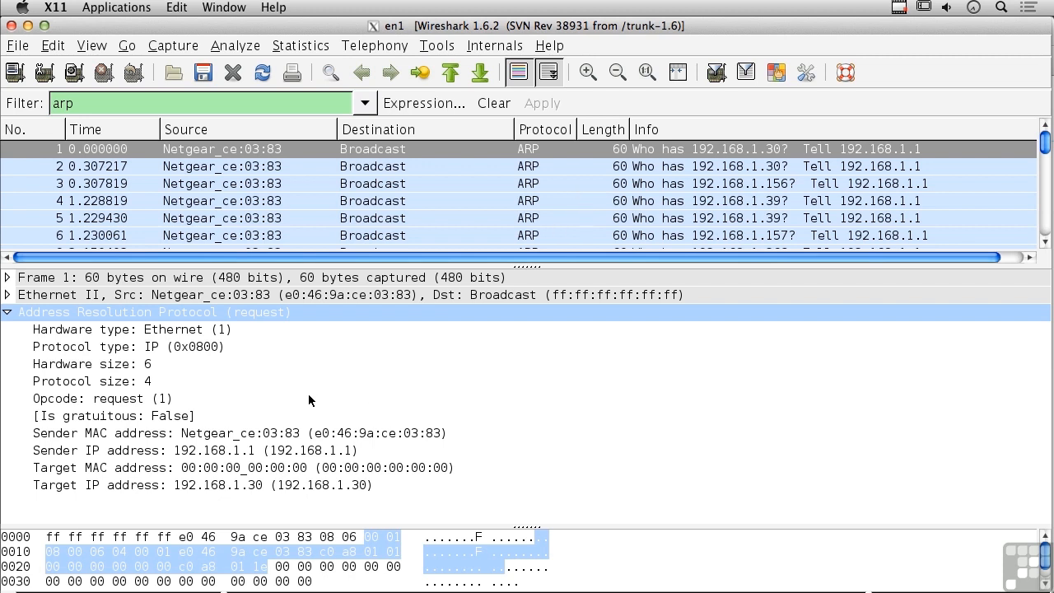
Inspect the request's Hardware size and Opcode fields against their bytes in the hex dump
left_click(92, 363)
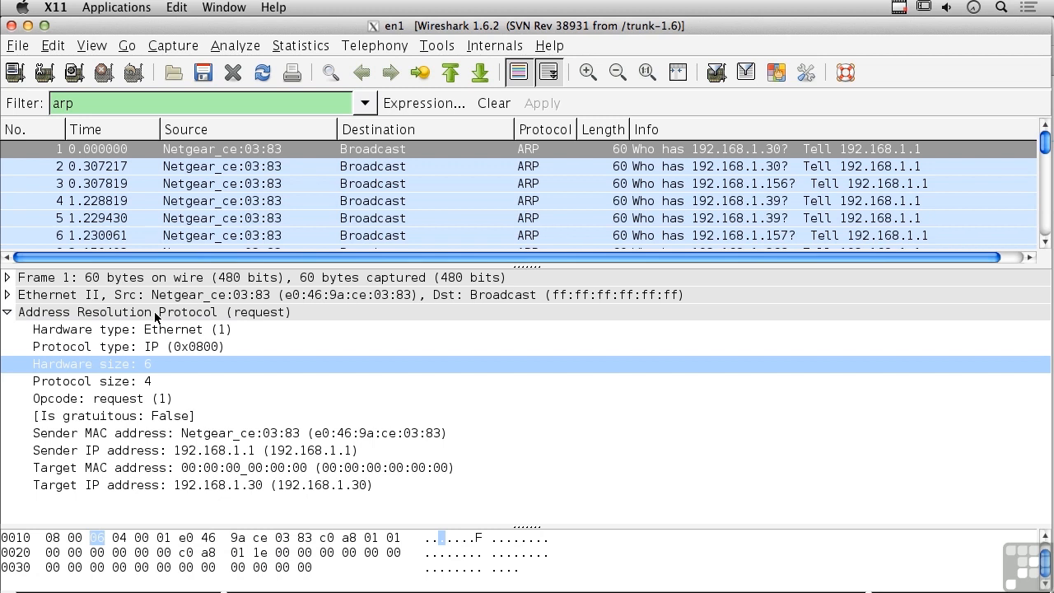
mouse_move(273, 362)
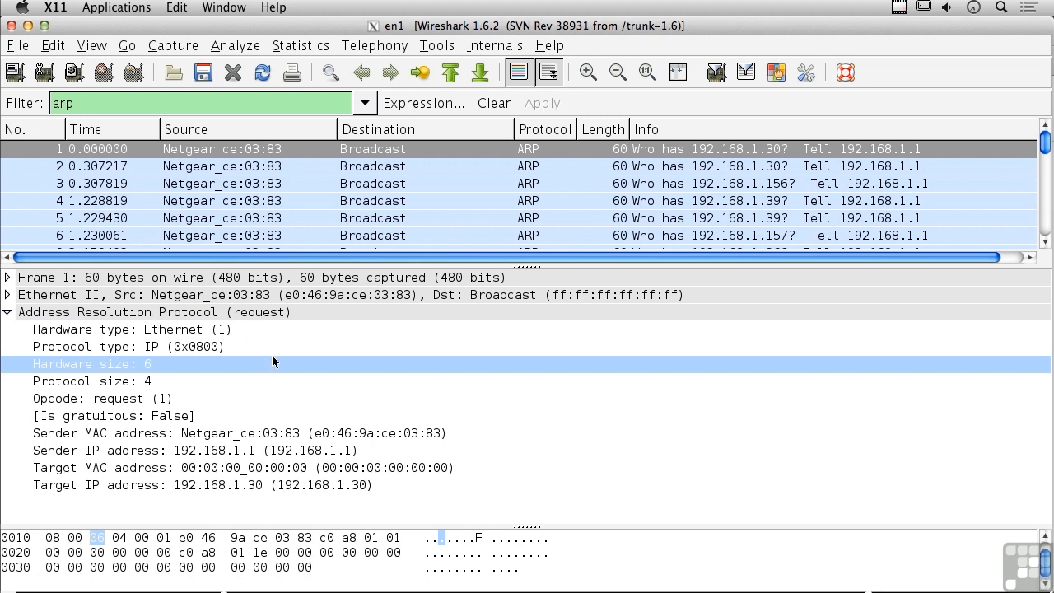
mouse_move(206, 385)
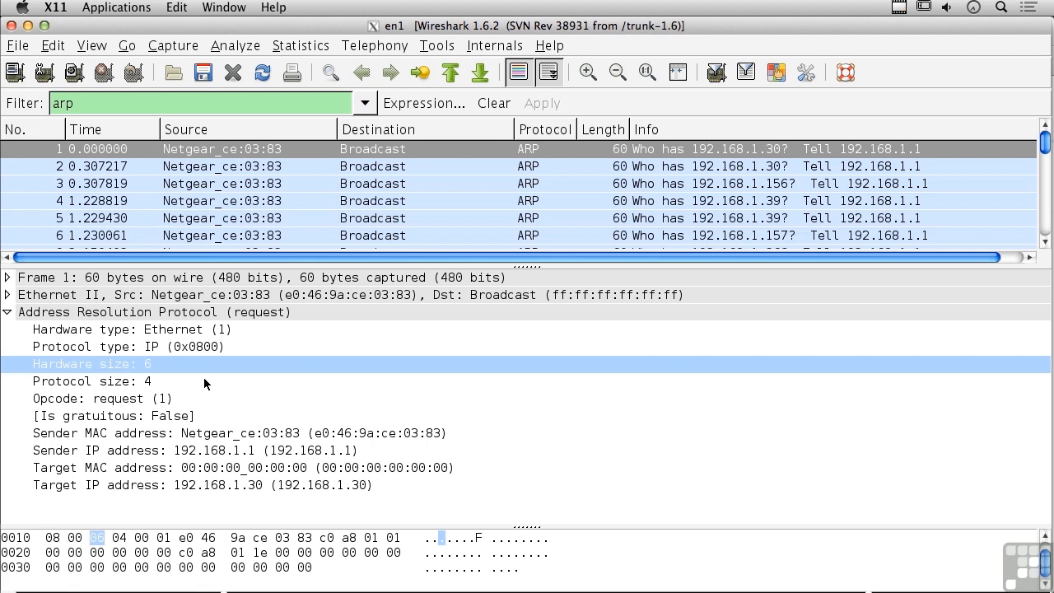
left_click(116, 399)
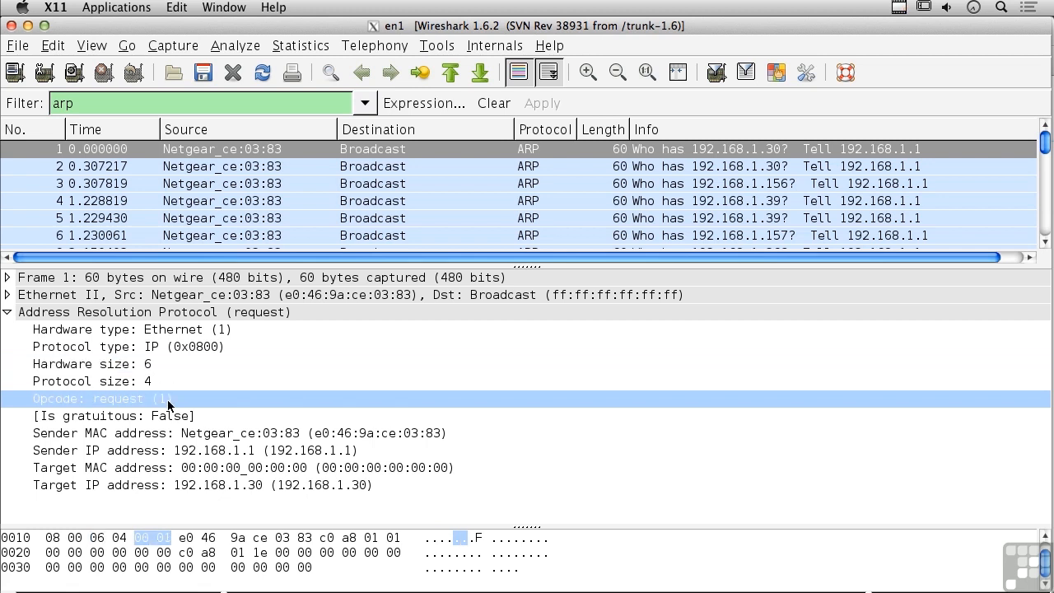
mouse_move(323, 402)
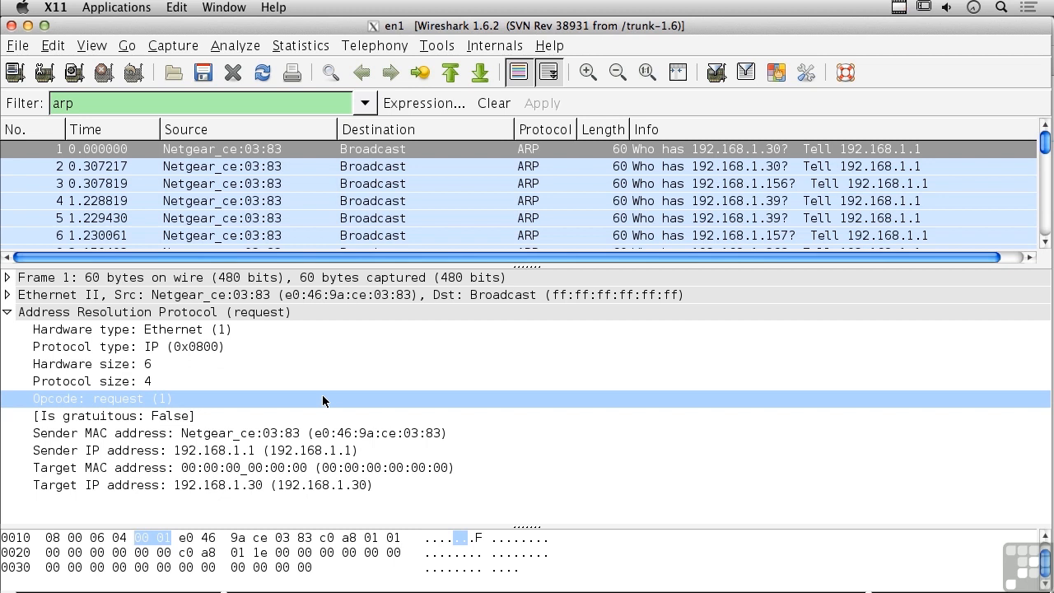
mouse_move(157, 558)
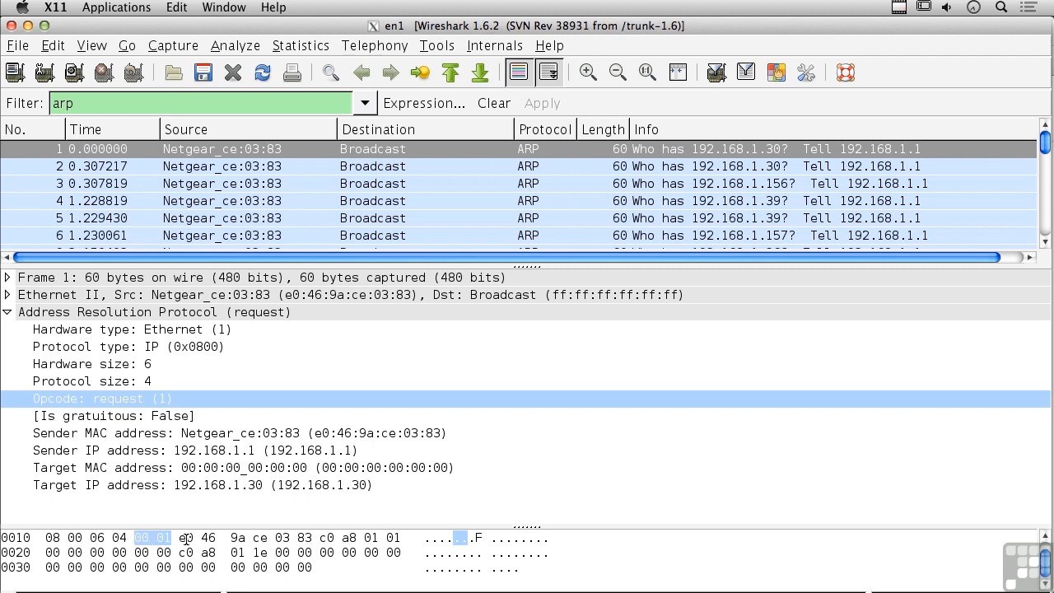
mouse_move(261, 490)
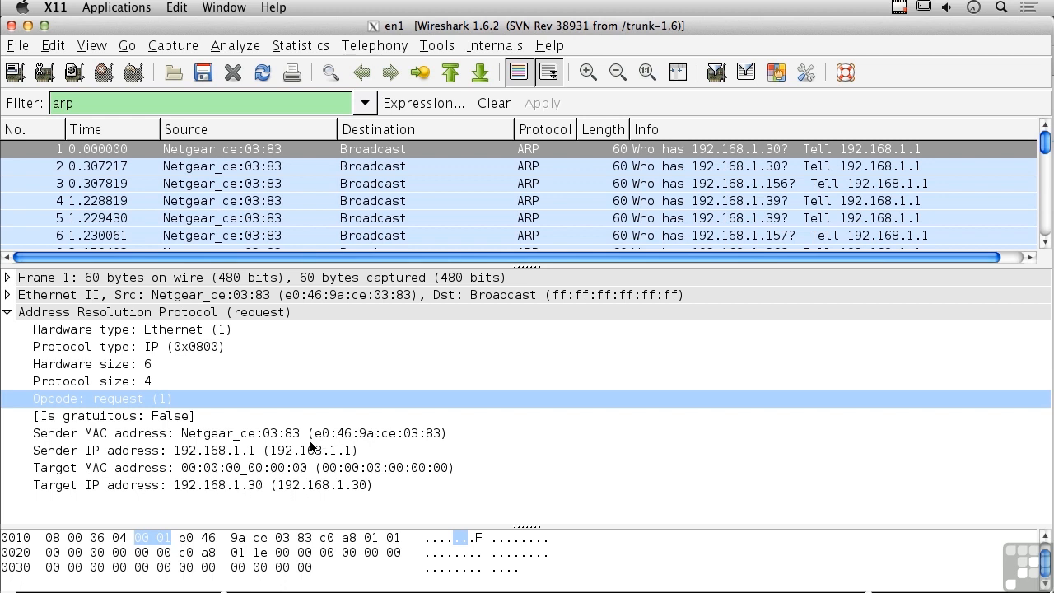
mouse_move(283, 447)
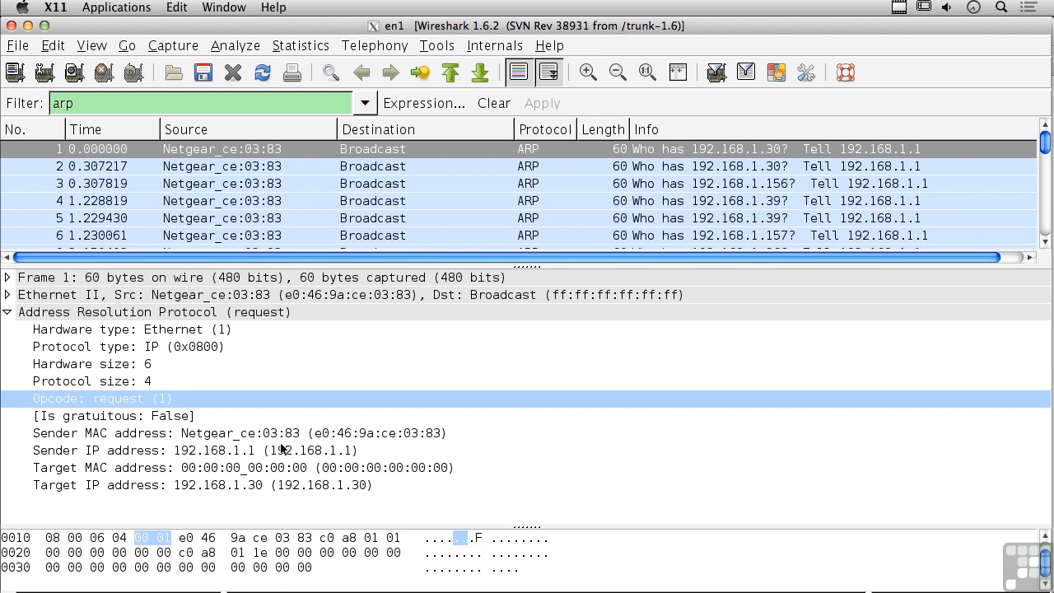
mouse_move(392, 444)
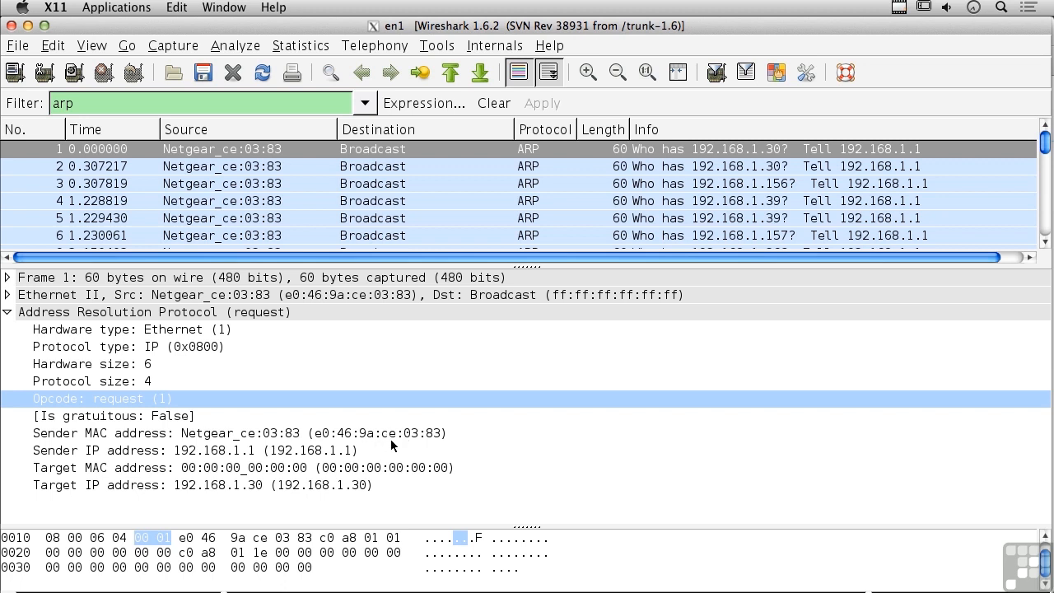
mouse_move(394, 471)
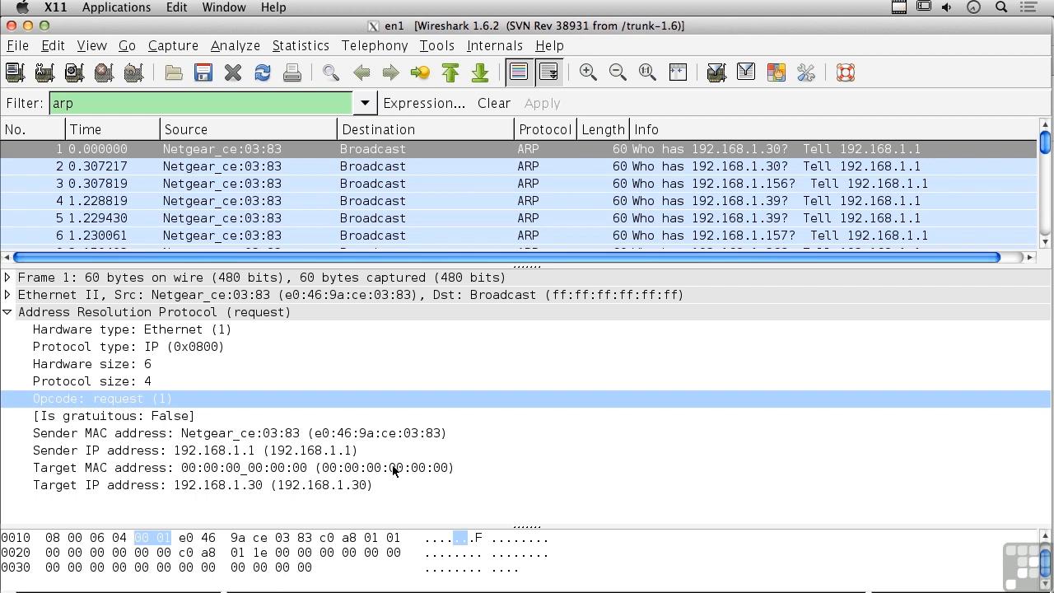
mouse_move(323, 484)
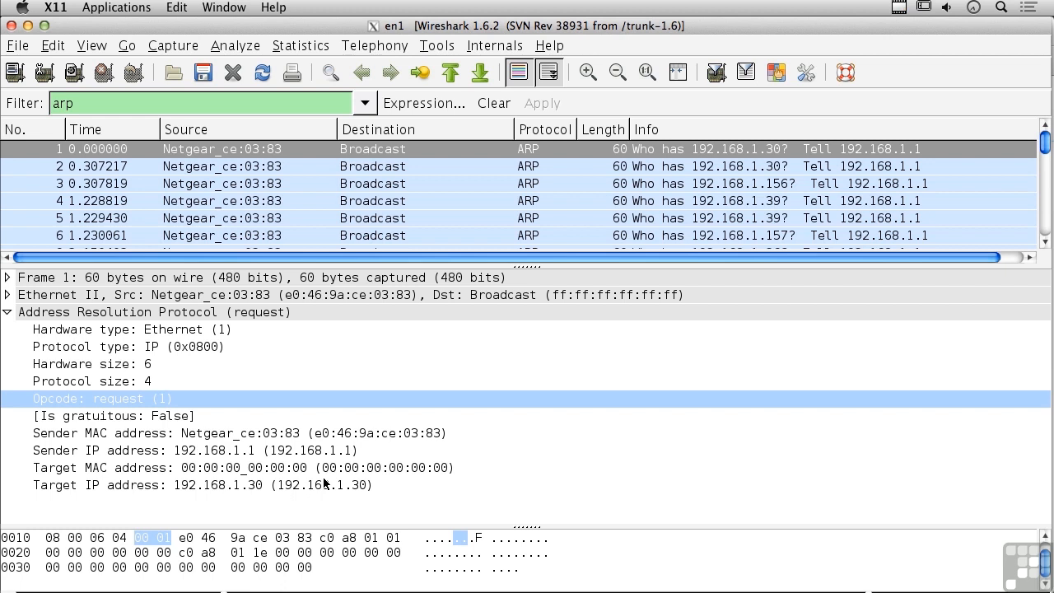
mouse_move(312, 495)
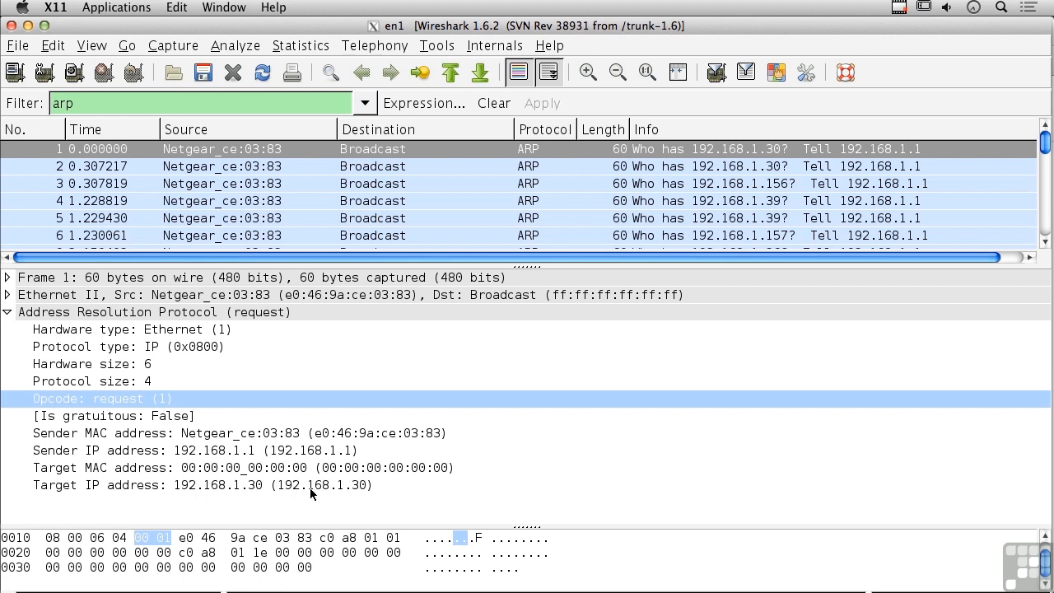
mouse_move(243, 456)
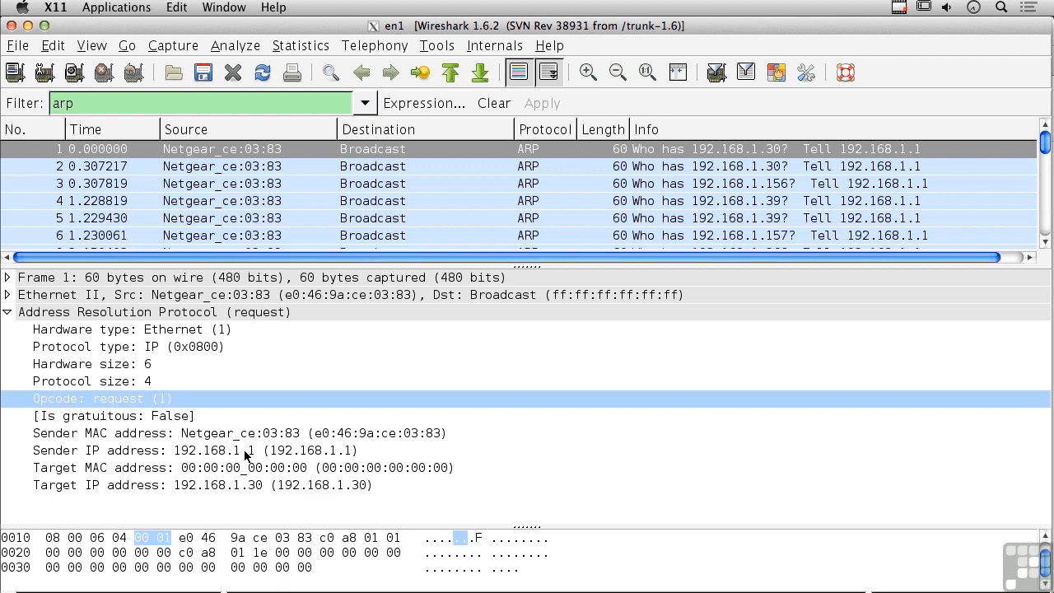
mouse_move(237, 487)
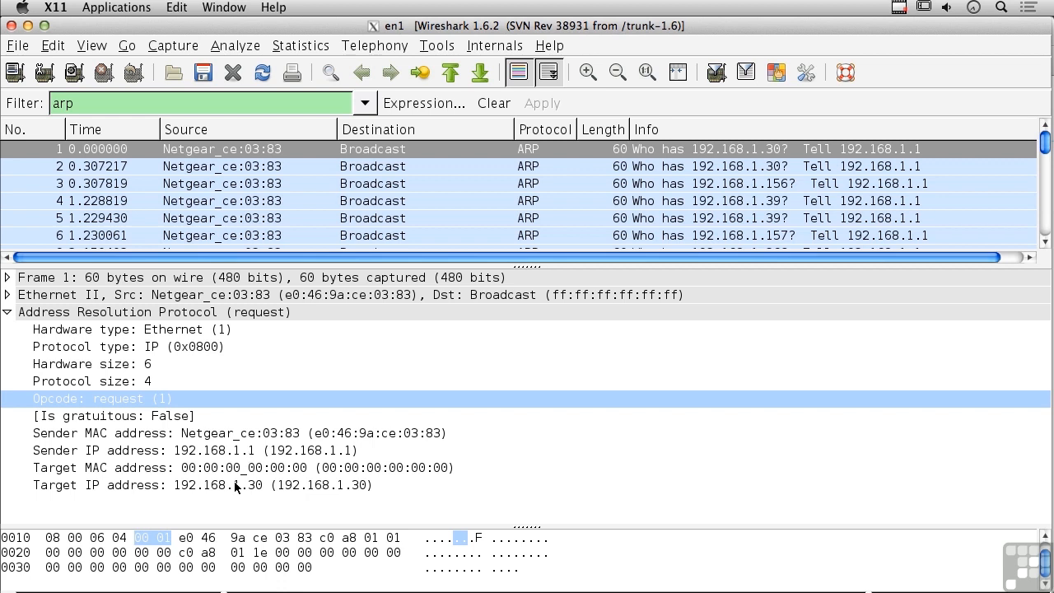
mouse_move(234, 501)
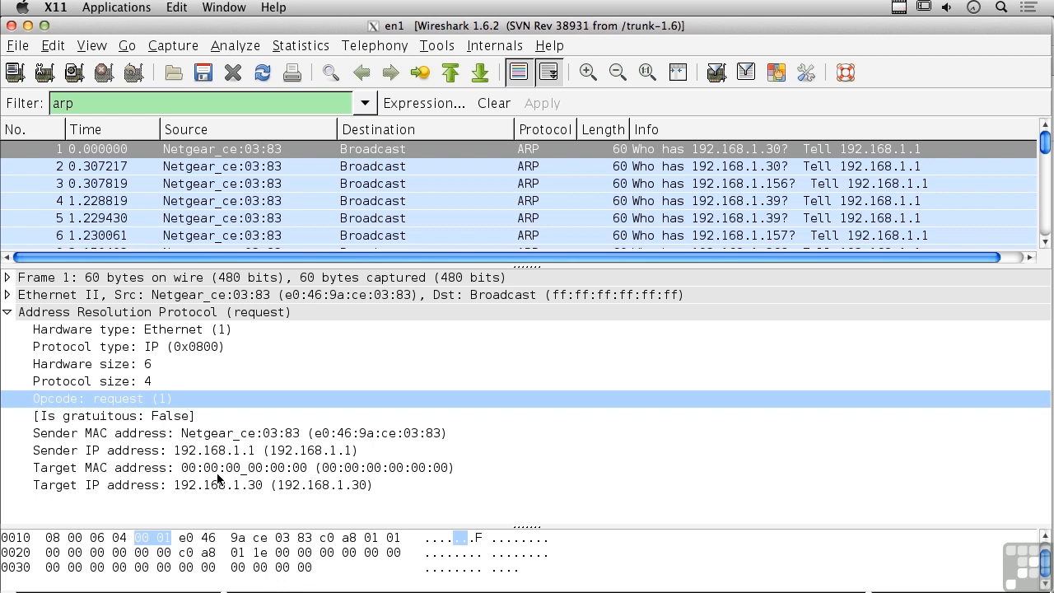
mouse_move(471, 234)
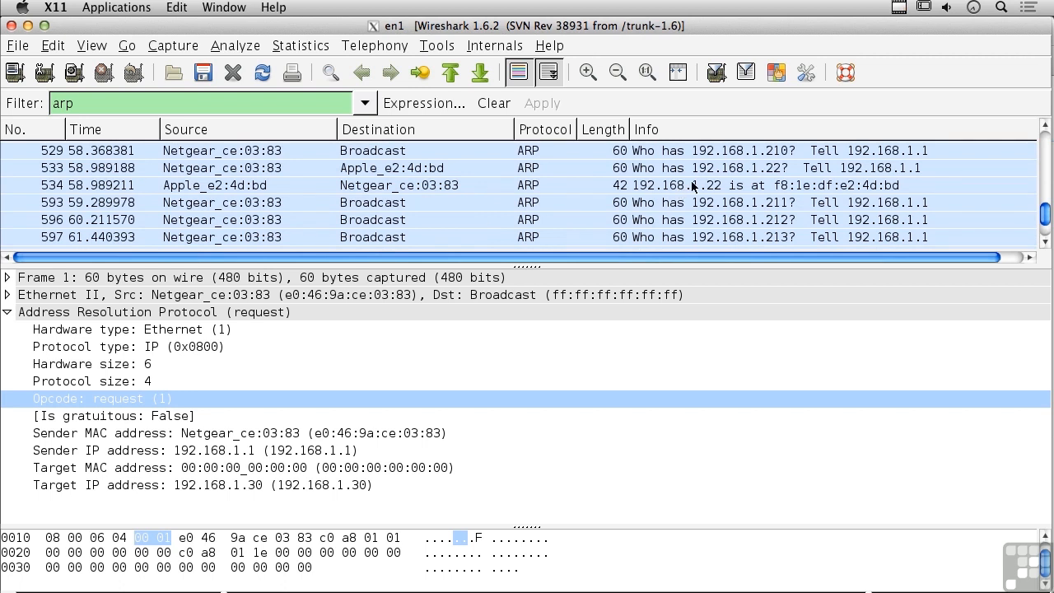
Show ARP reply packet 534 from 192.168.1.22 and match its Opcode and Hardware size to hex bytes
left_click(370, 185)
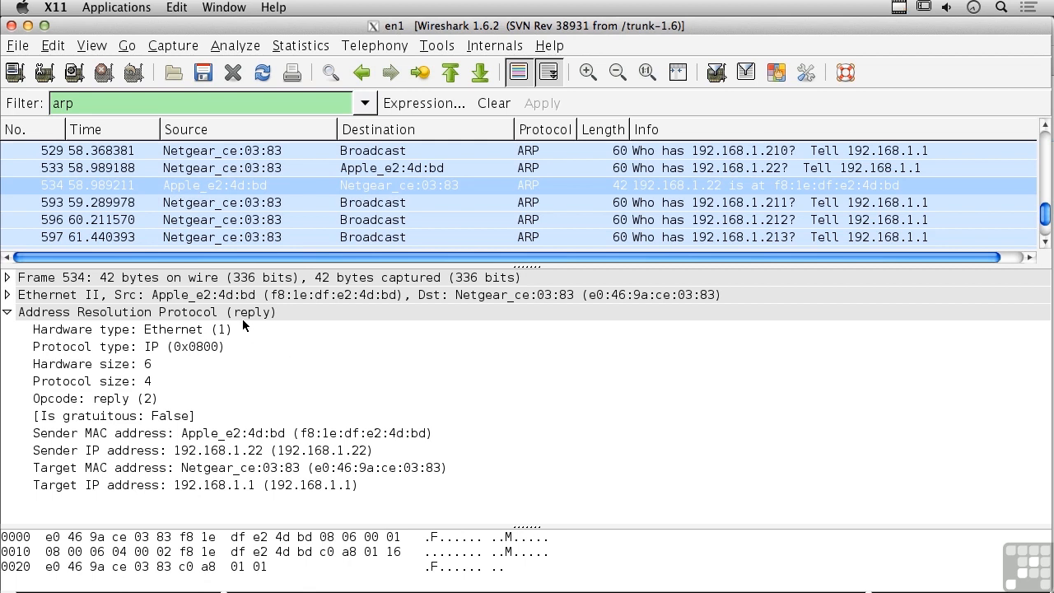
mouse_move(181, 396)
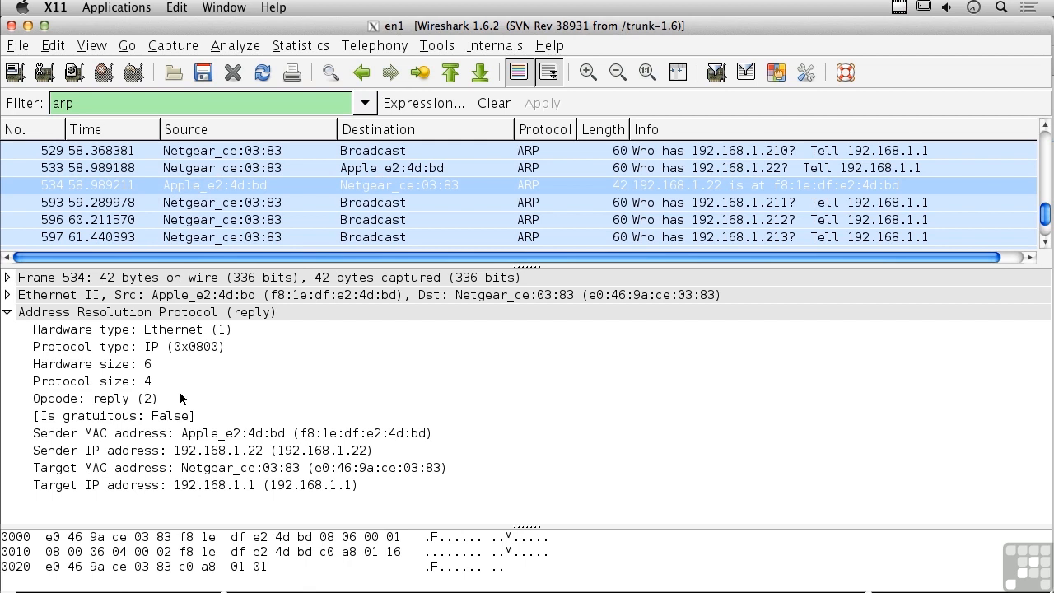
left_click(92, 398)
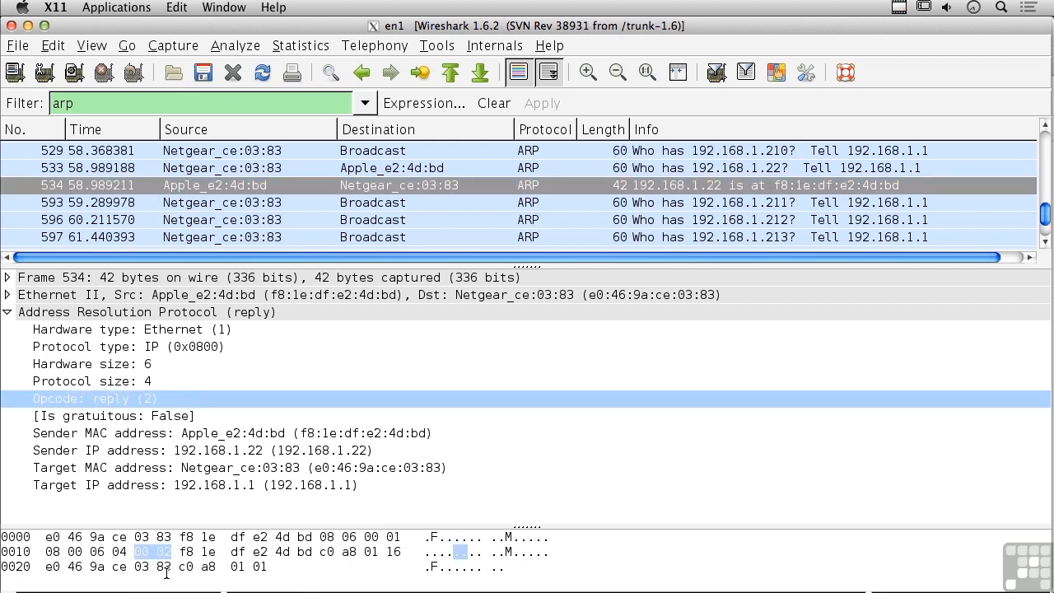
mouse_move(174, 553)
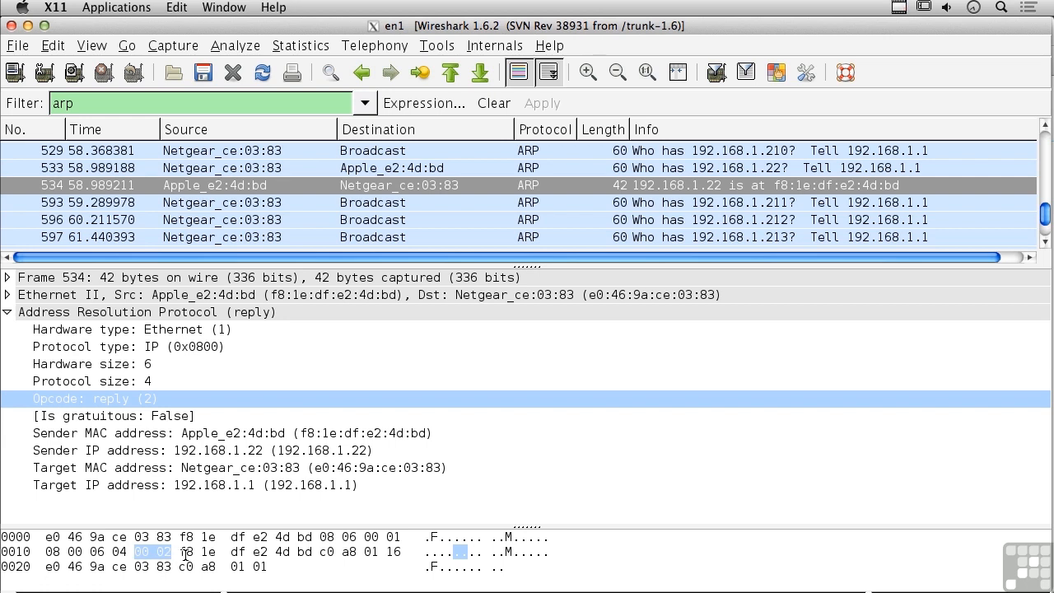
left_click(91, 363)
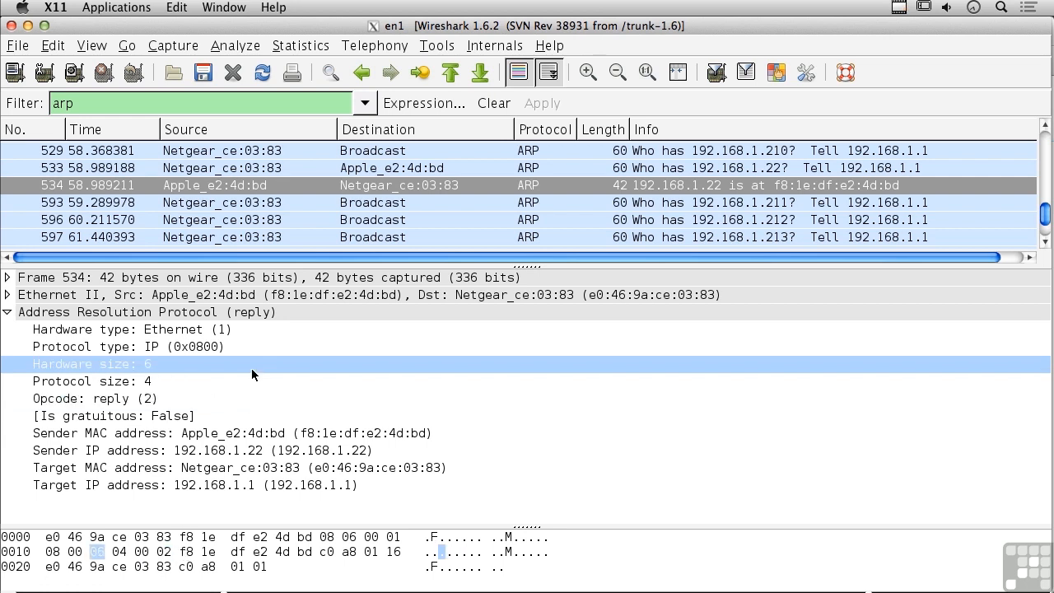
mouse_move(376, 461)
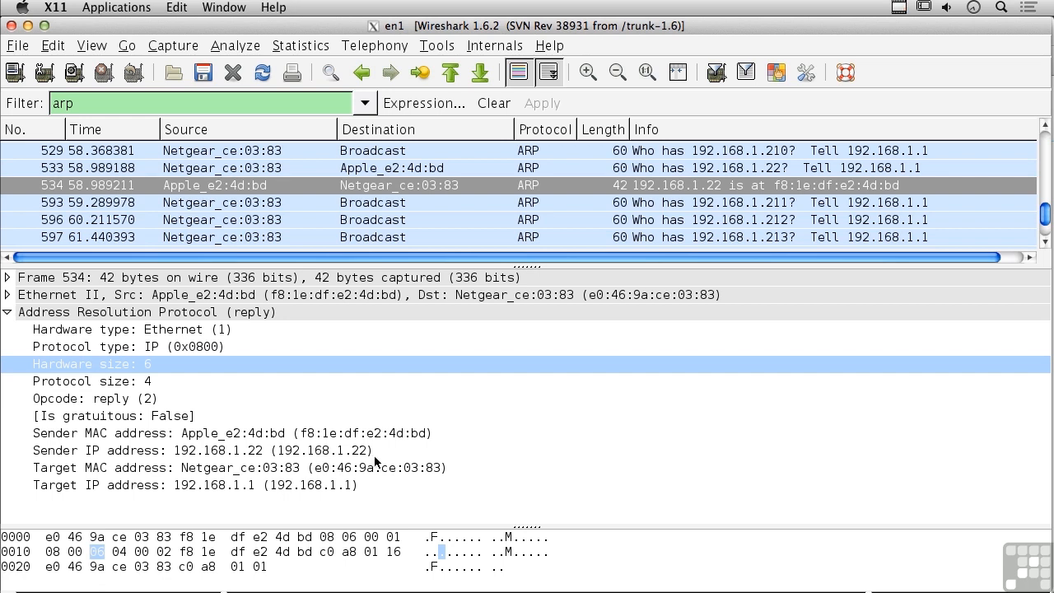
mouse_move(442, 478)
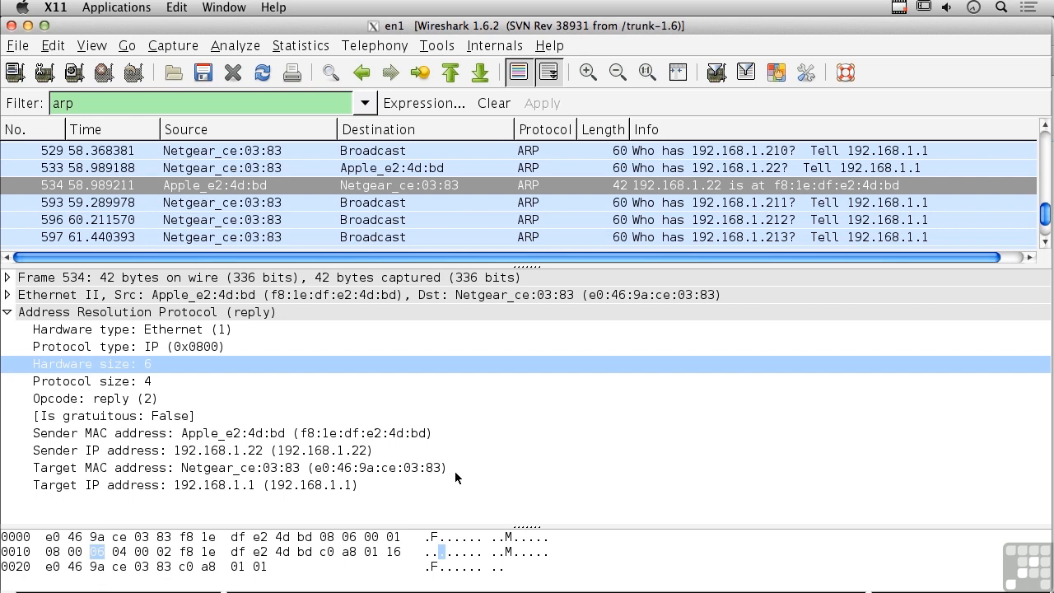
mouse_move(425, 487)
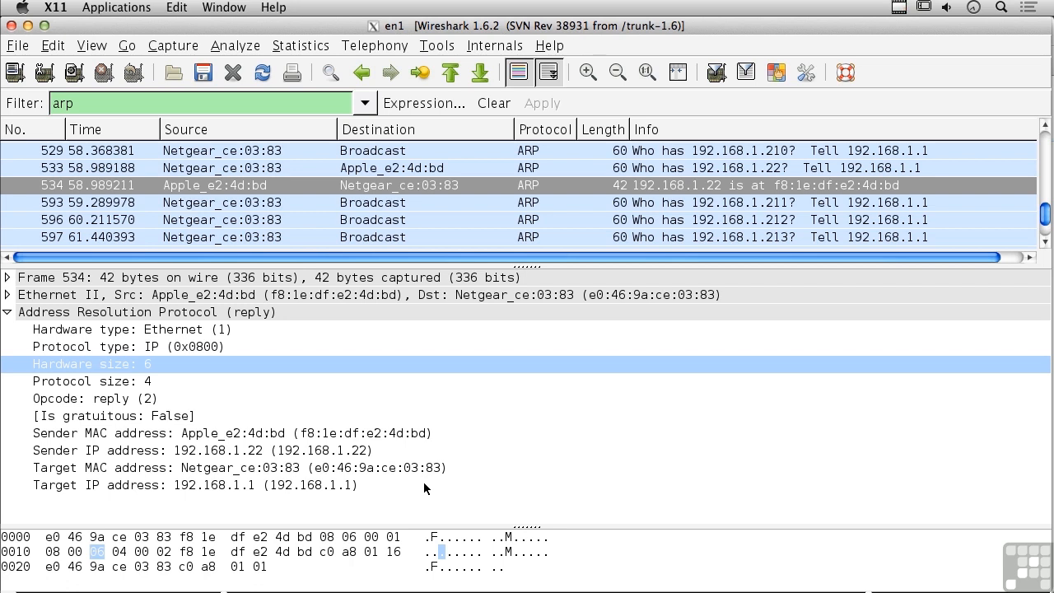
mouse_move(401, 494)
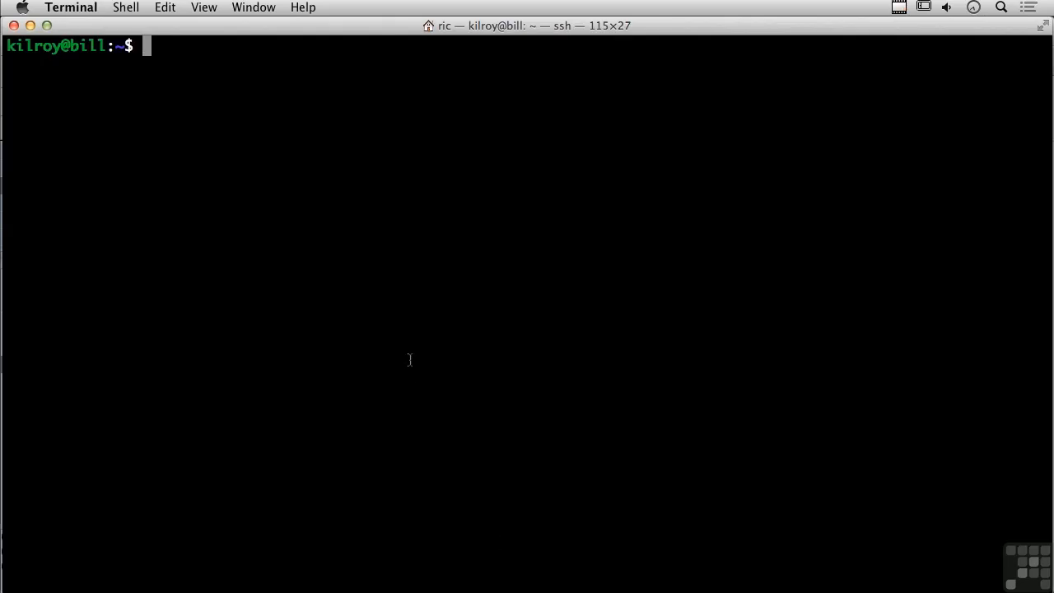
Run 'arp -a' to list the ARP cache for 192.168.1.1, .22 and .40 on br0
type("arp -a")
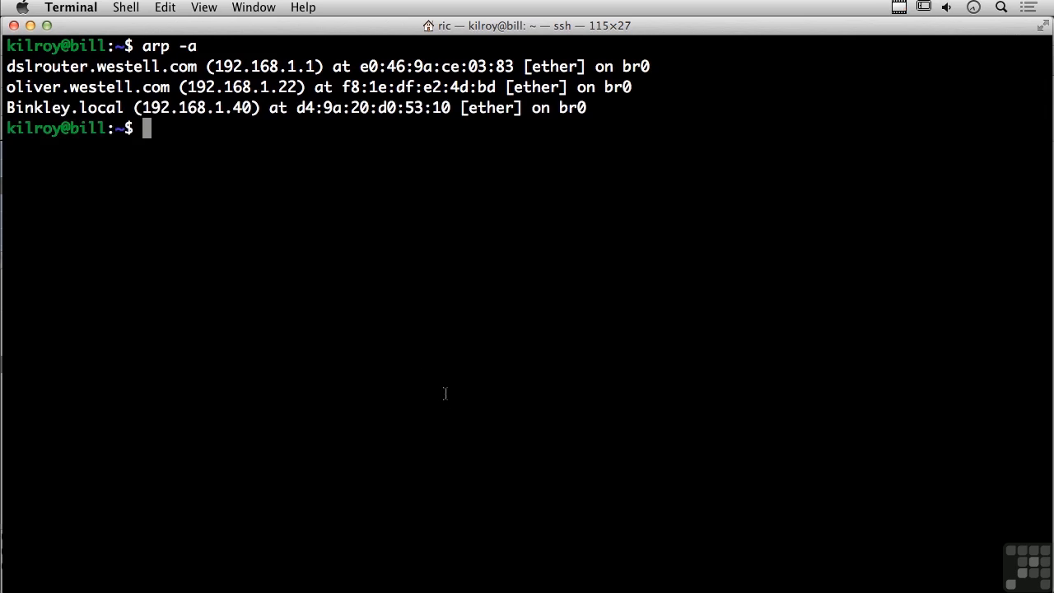
mouse_move(431, 348)
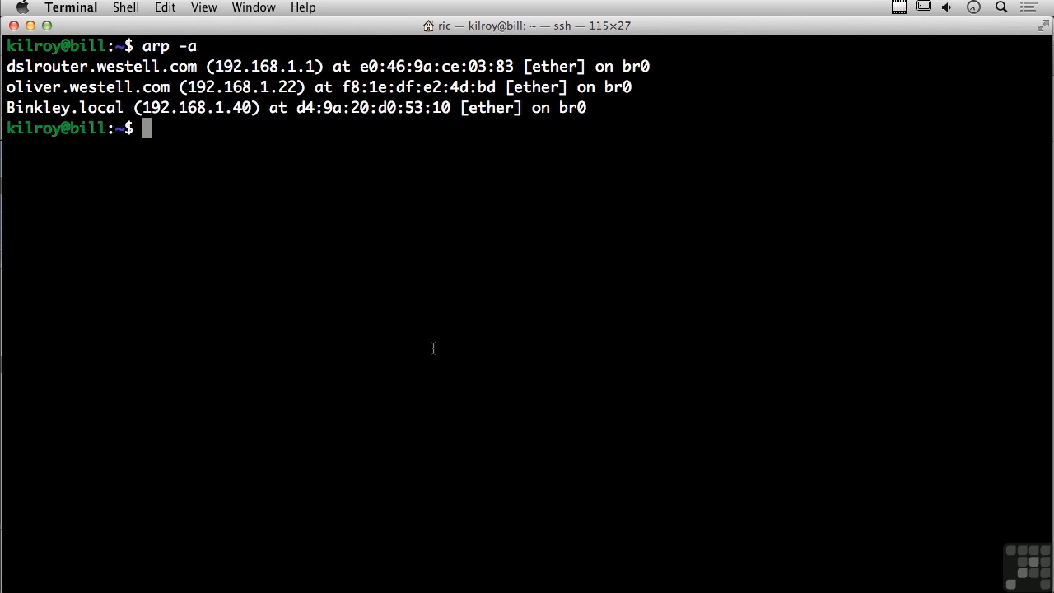
mouse_move(338, 229)
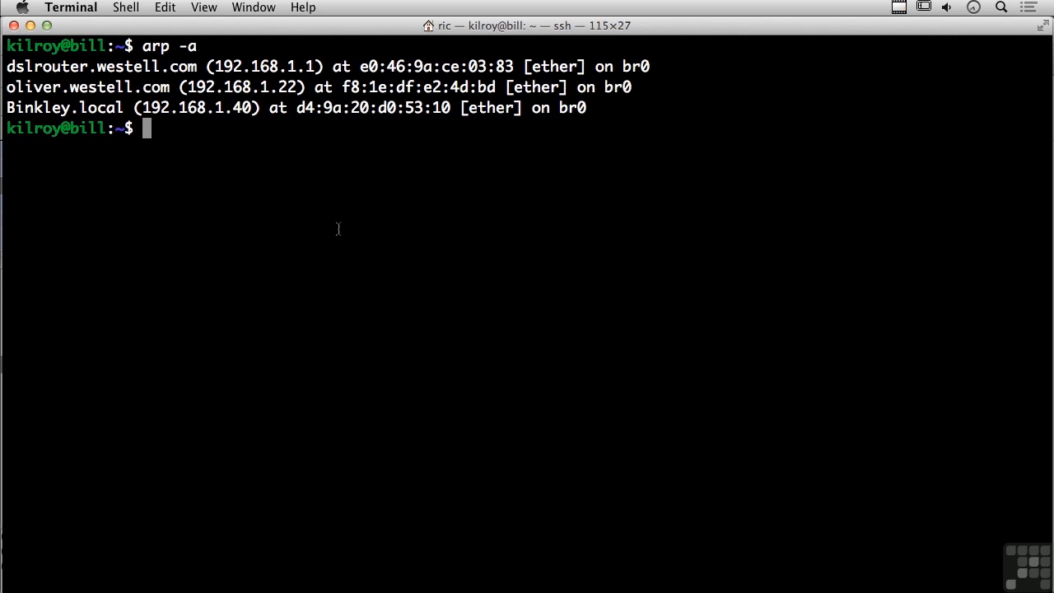
mouse_move(415, 79)
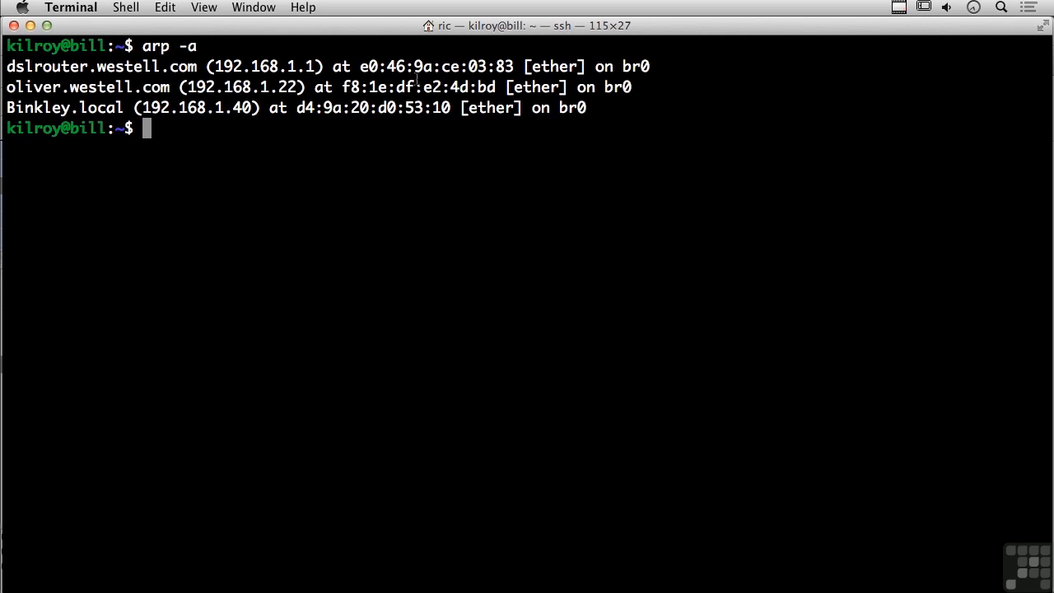